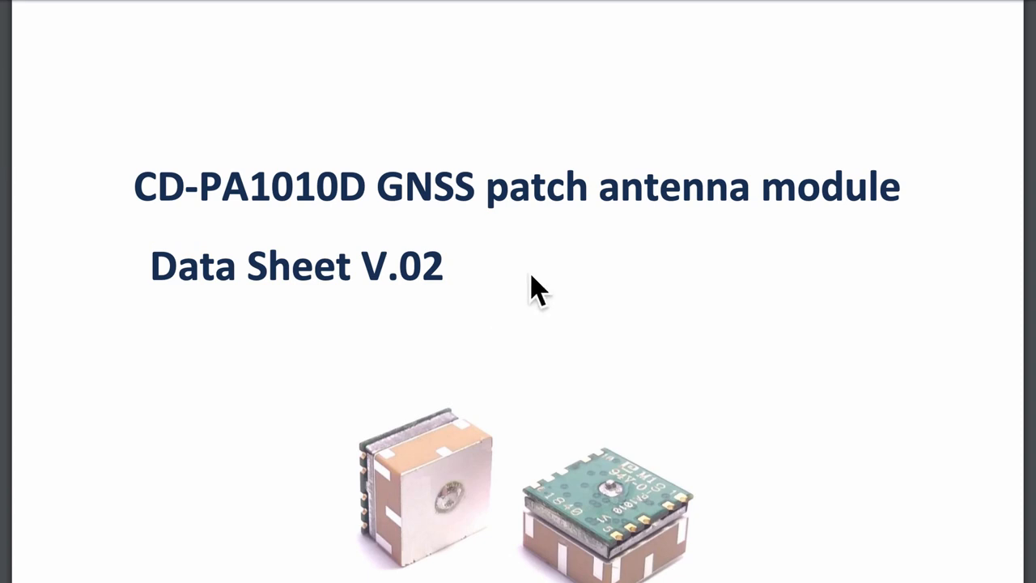
mouse_move(683, 243)
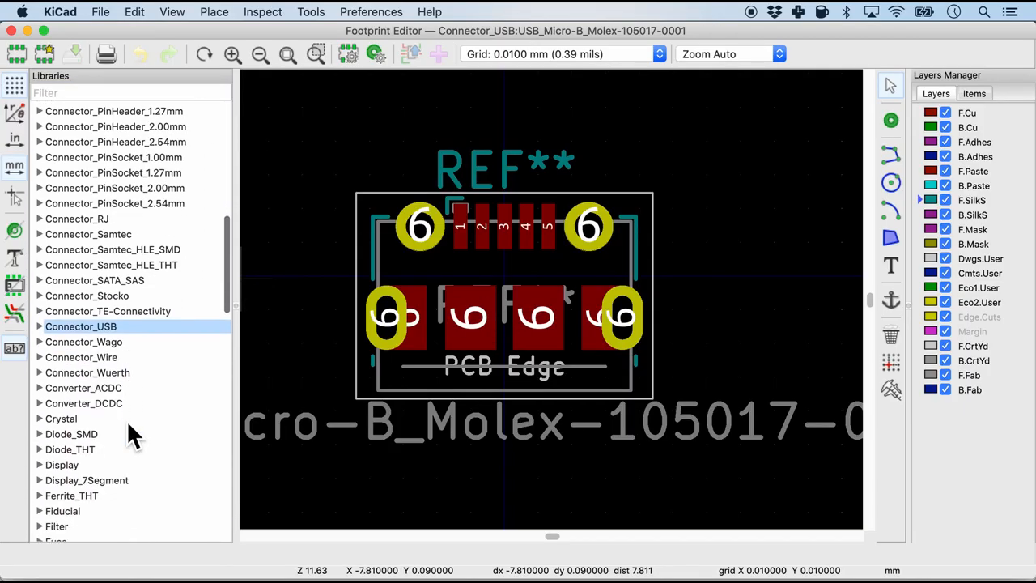
scroll(down, 3)
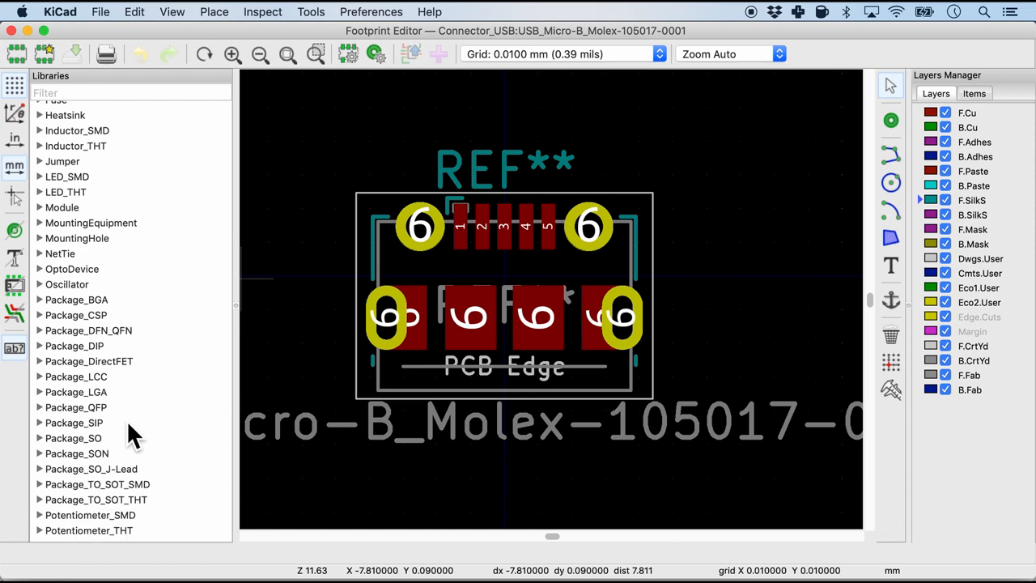
scroll(down, 3)
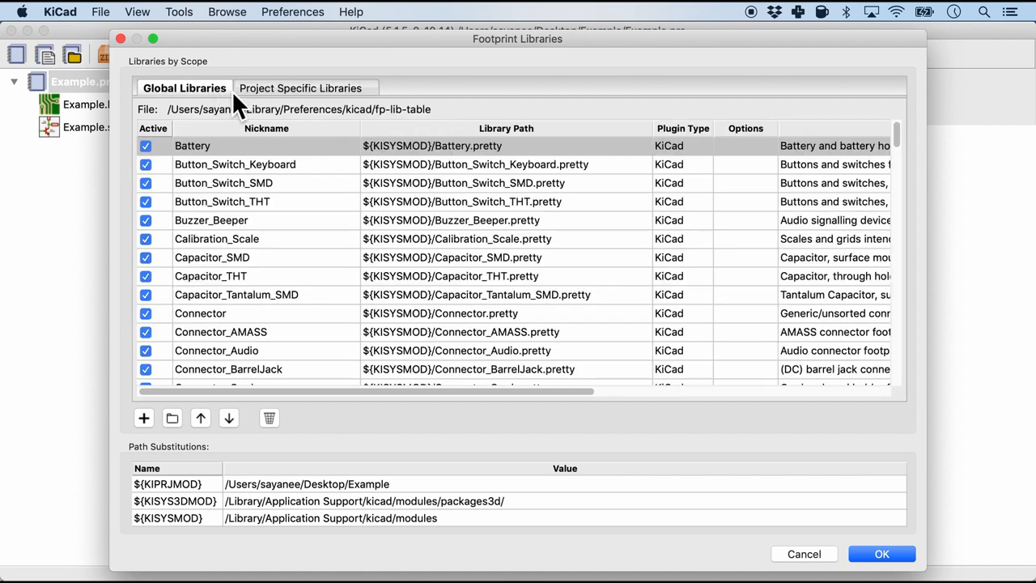
View the project-specific footprint library table, which lists no libraries yet.
click(304, 87)
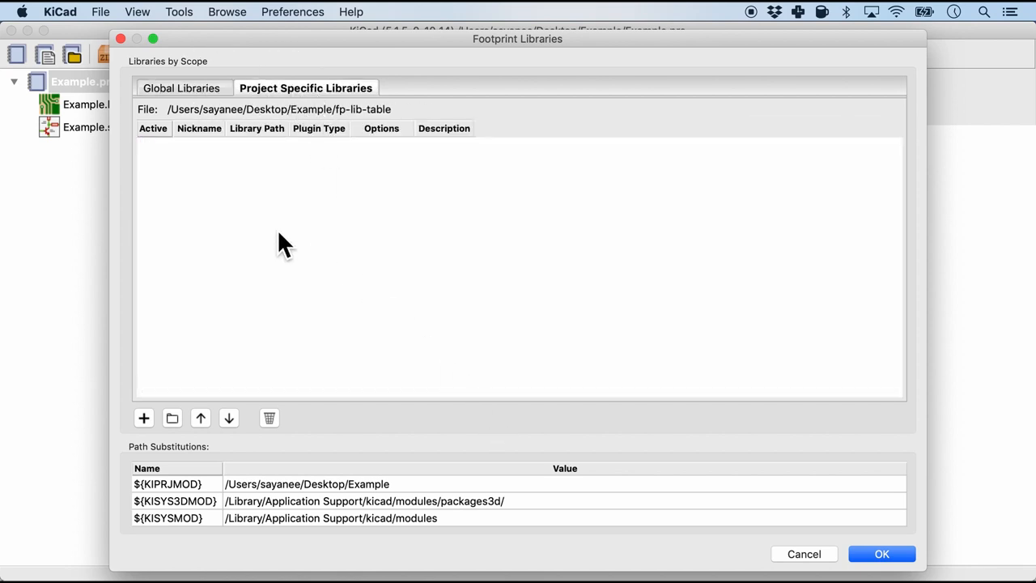
mouse_move(473, 204)
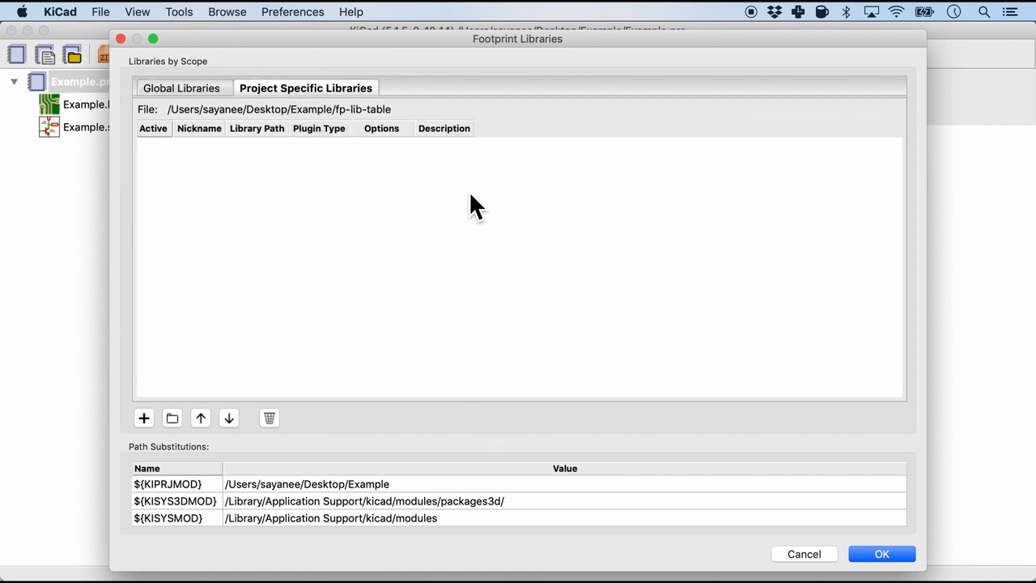
mouse_move(825, 567)
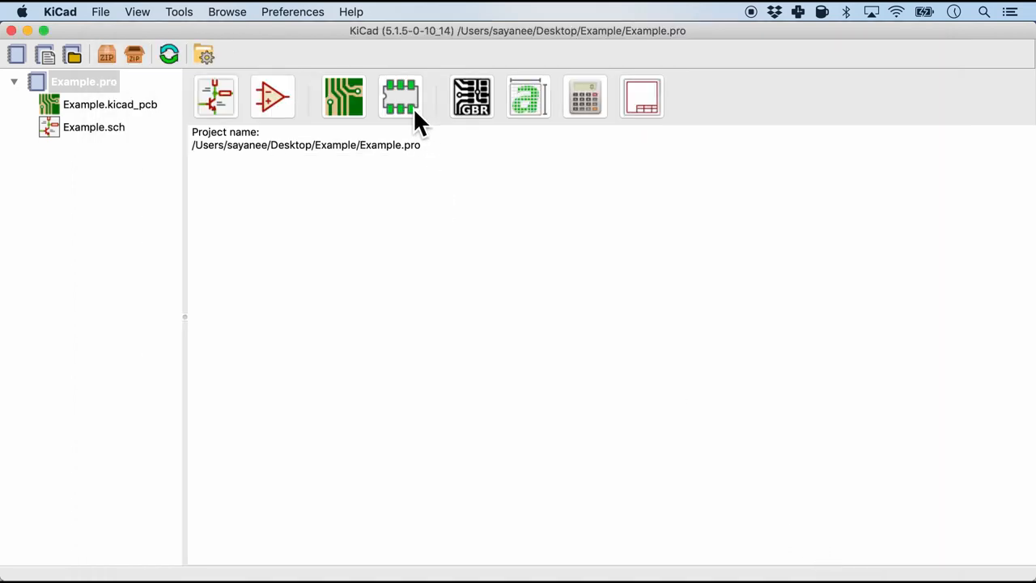
Create a new footprint library GPS.pretty in the project folder and add it to the project table.
click(398, 97)
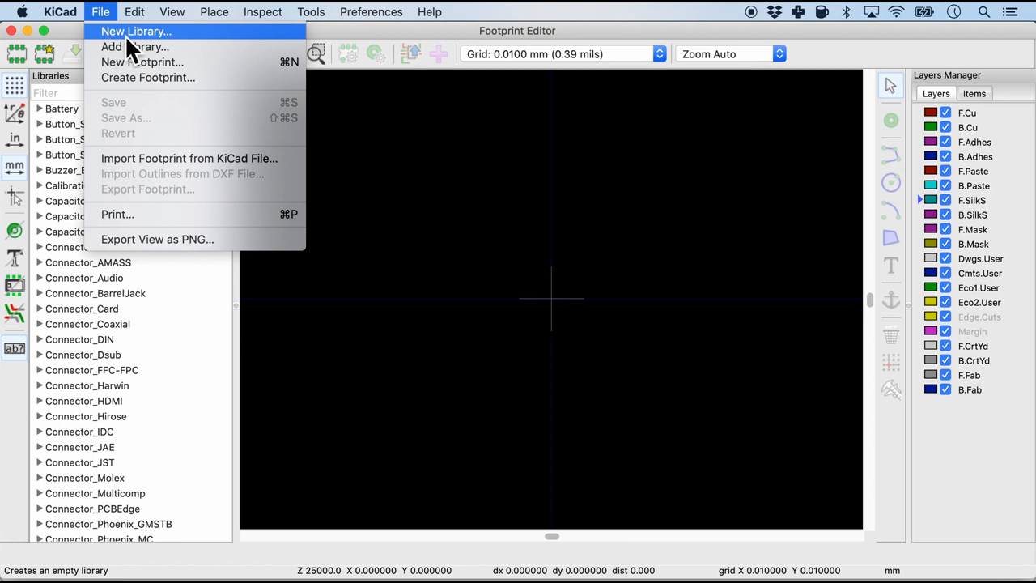
click(136, 31)
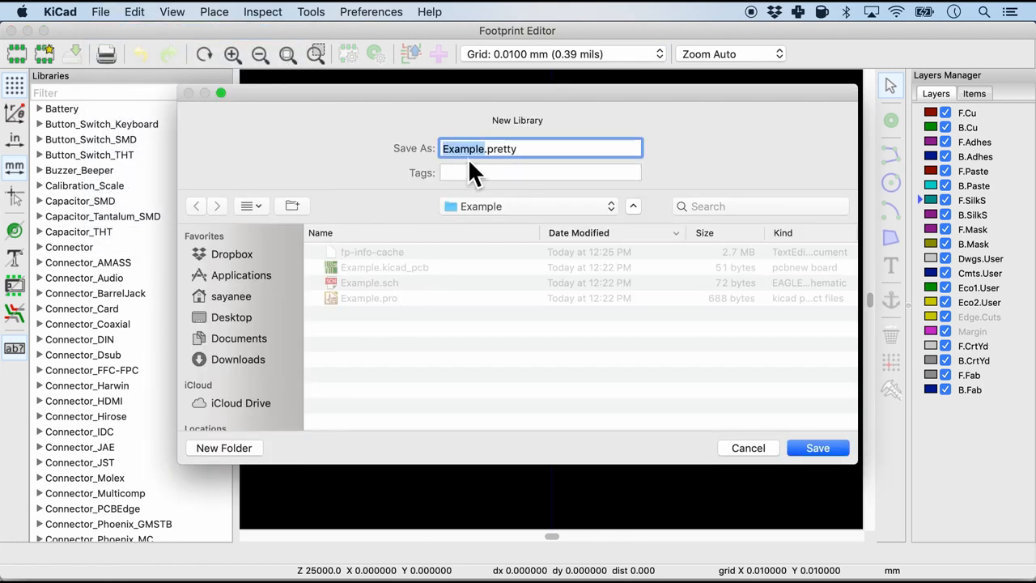
text(GPS)
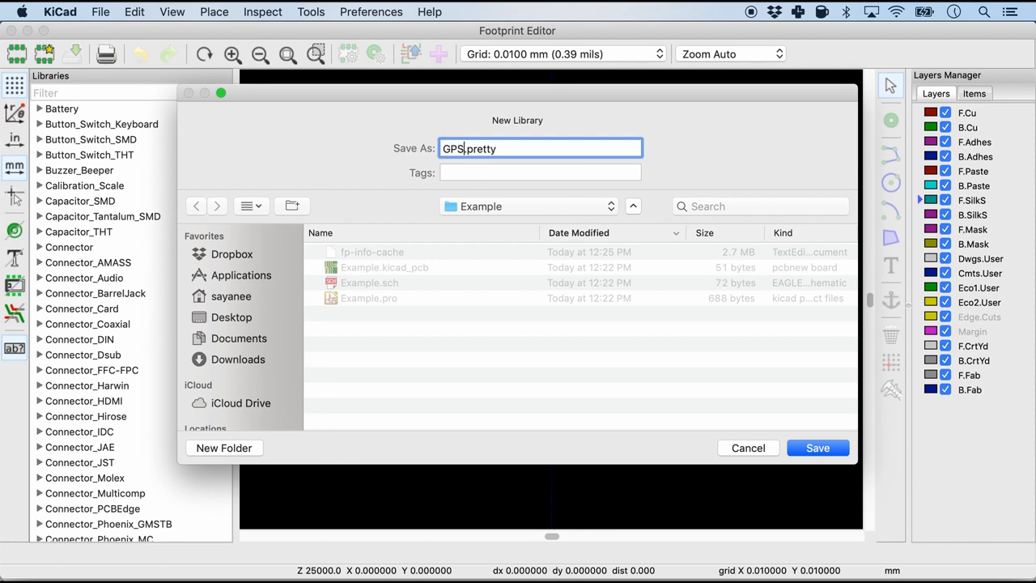
click(815, 447)
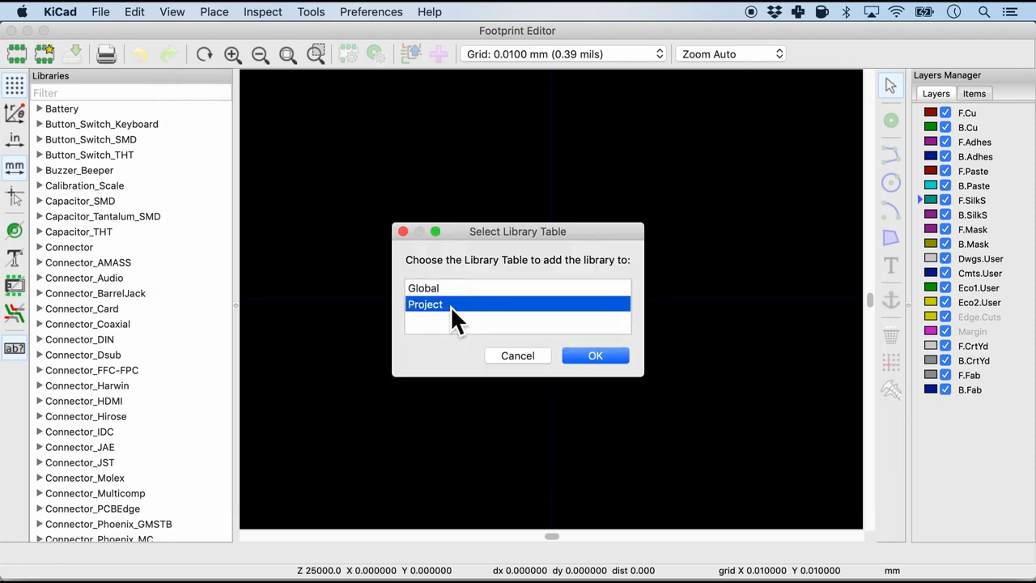
click(596, 356)
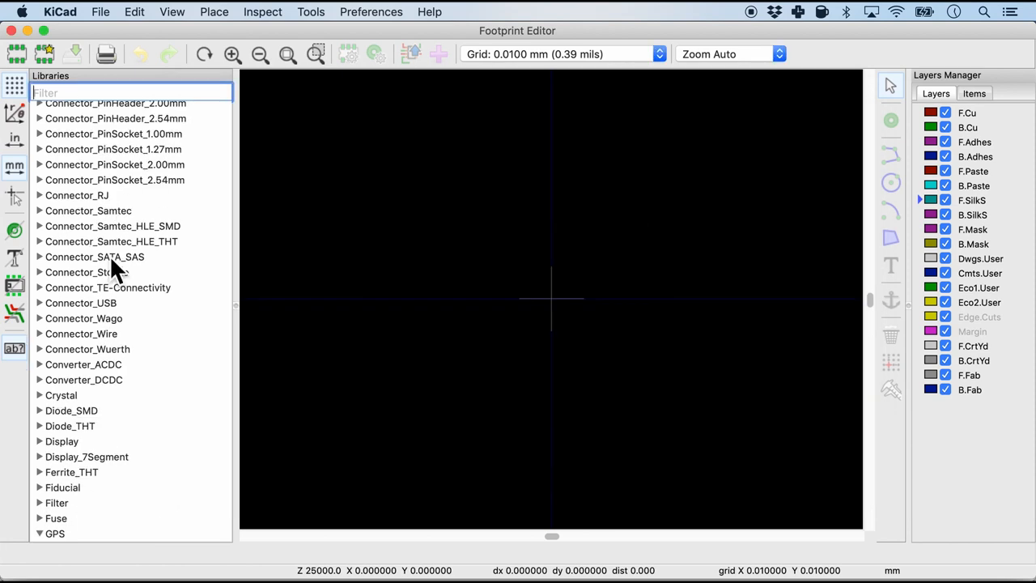
Create an empty footprint named PA1010D in the GPS library.
text(GPS)
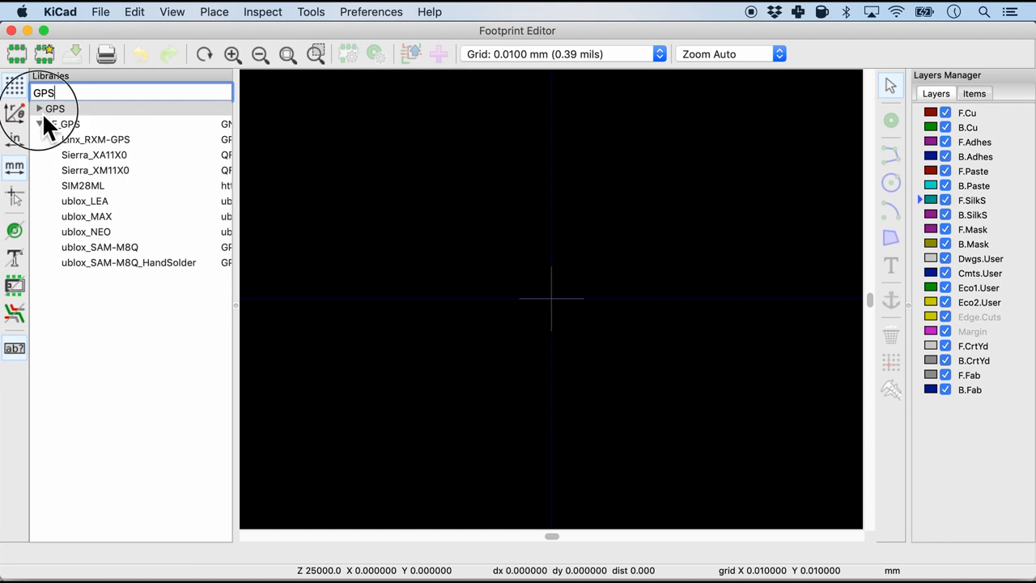
right_click(54, 108)
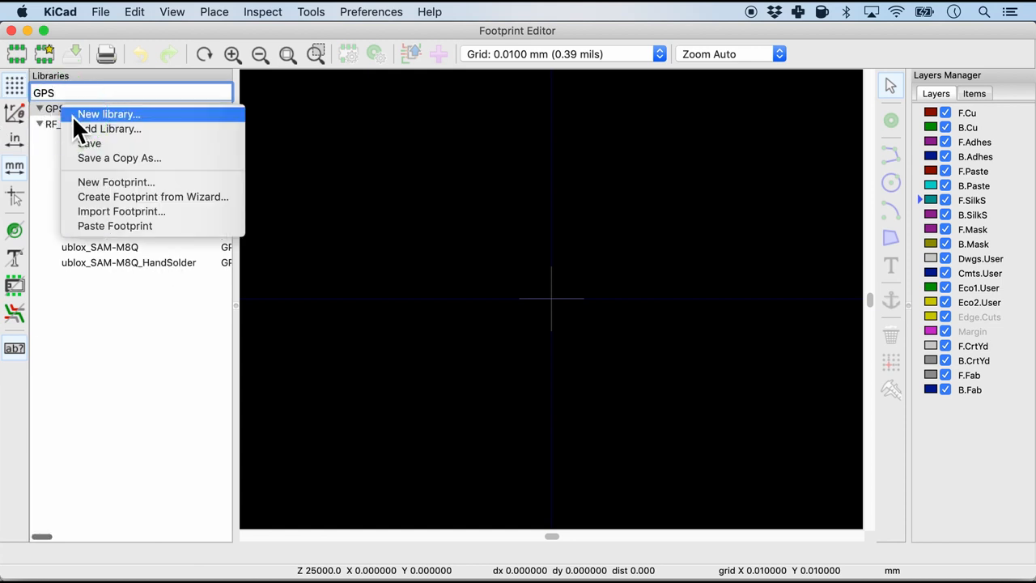
click(116, 181)
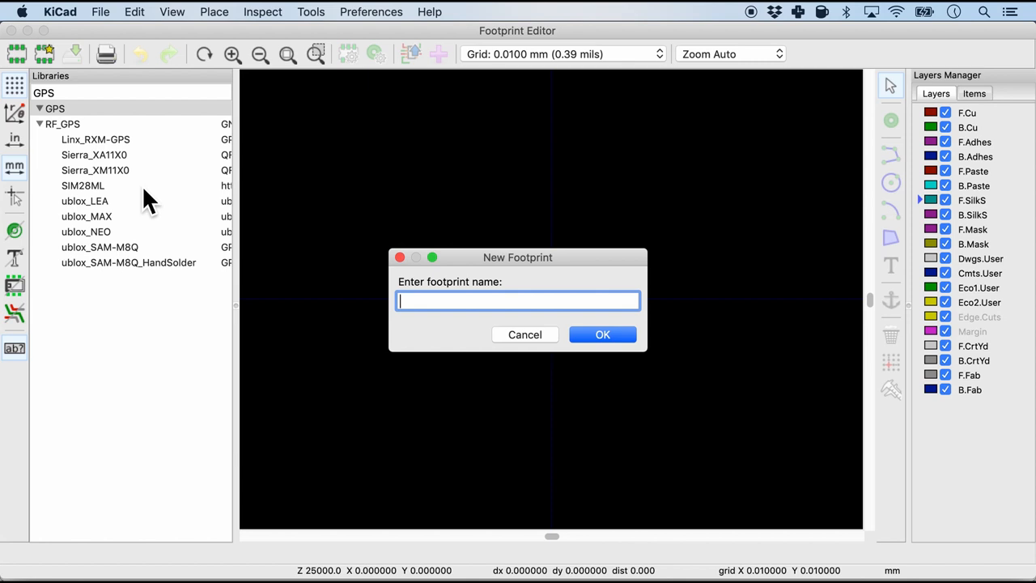
text(PA1010D)
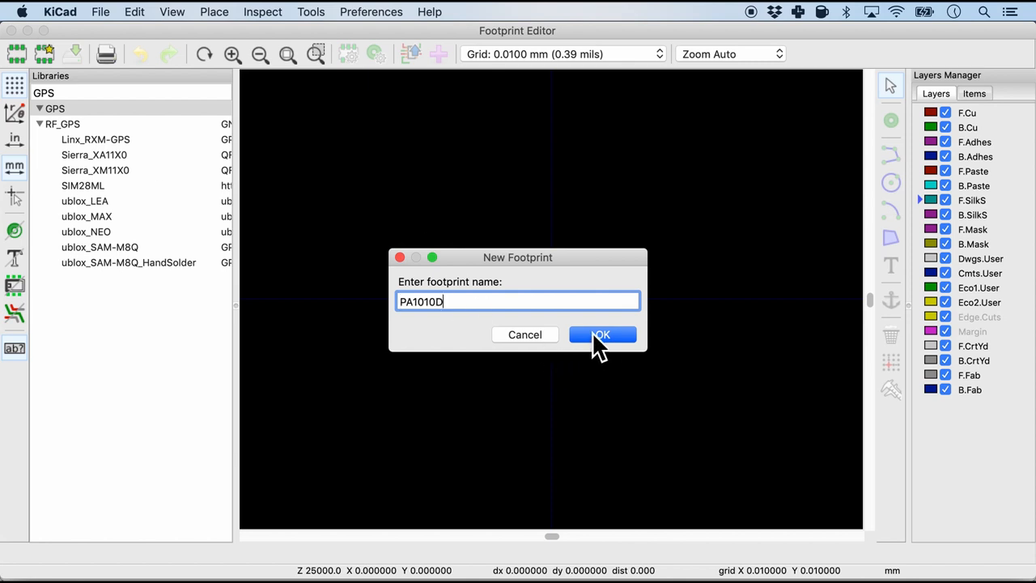
click(602, 333)
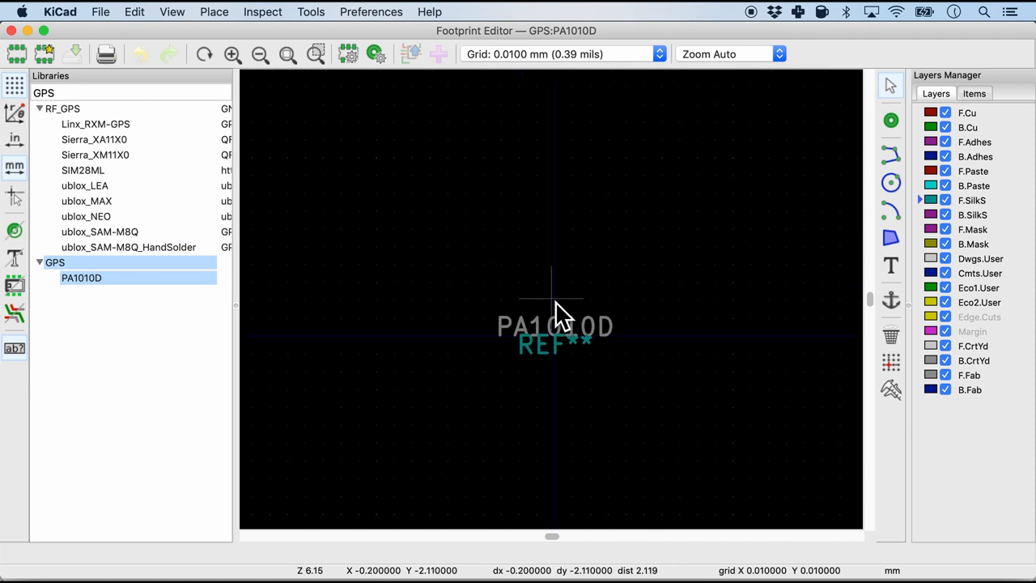
mouse_move(577, 375)
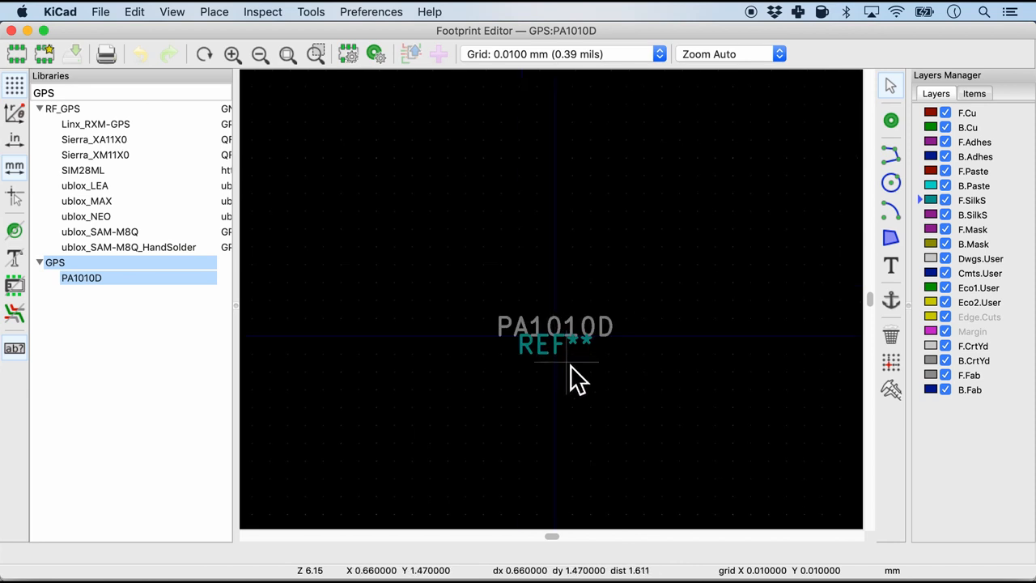
Reopen the footprint library table to see GPS listed with its GPS.pretty path.
click(370, 11)
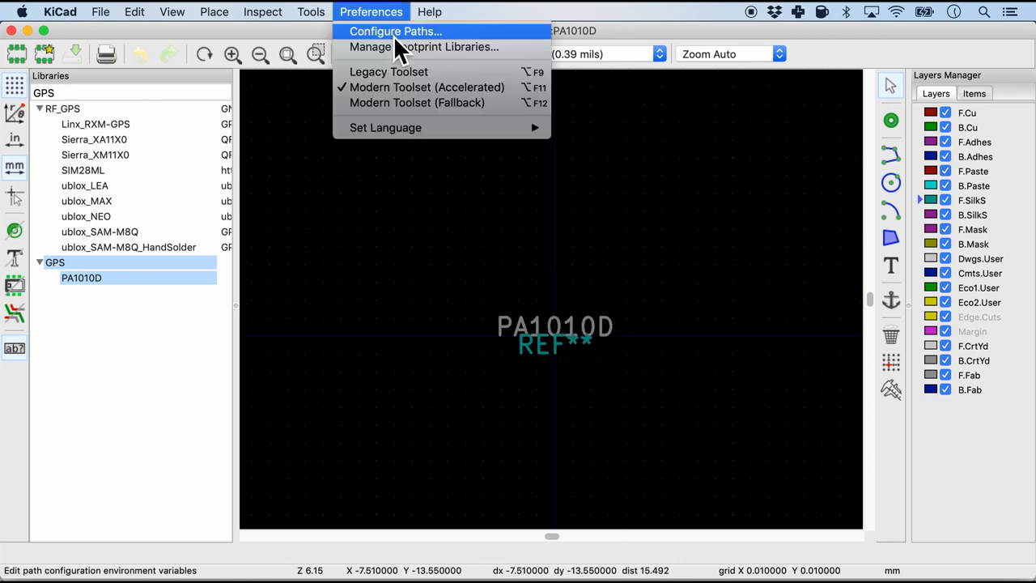
mouse_move(422, 45)
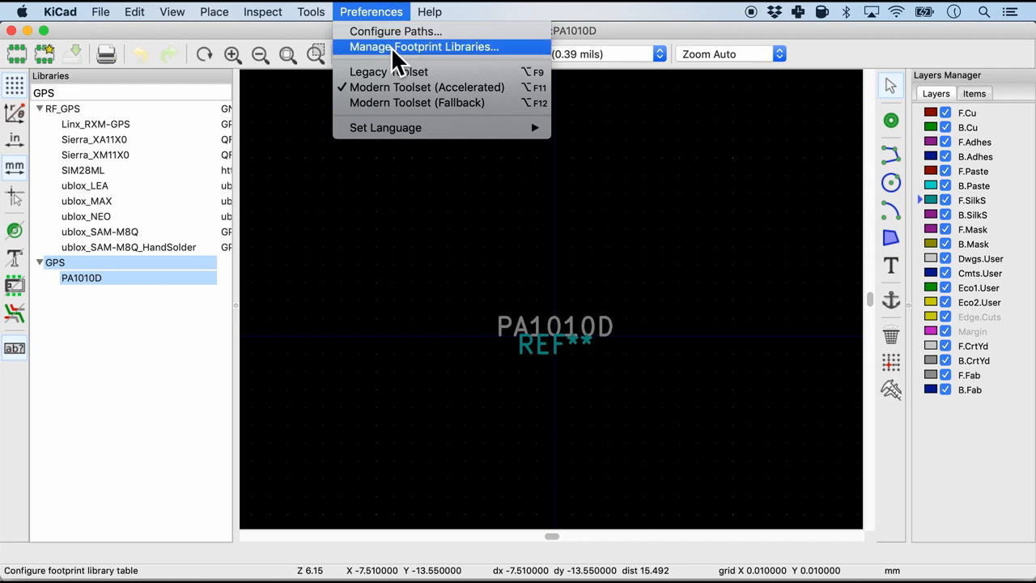
mouse_move(424, 64)
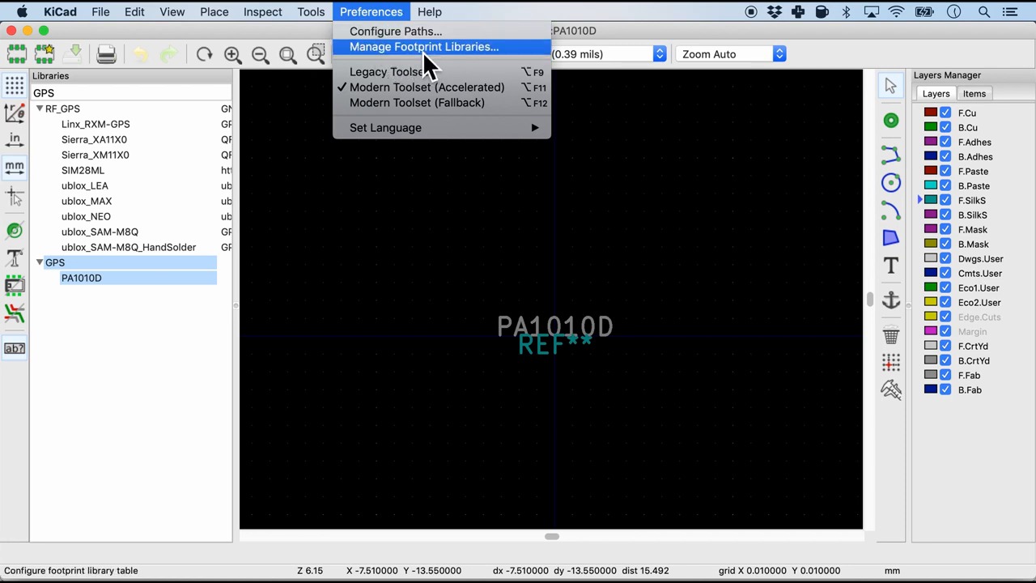
click(424, 45)
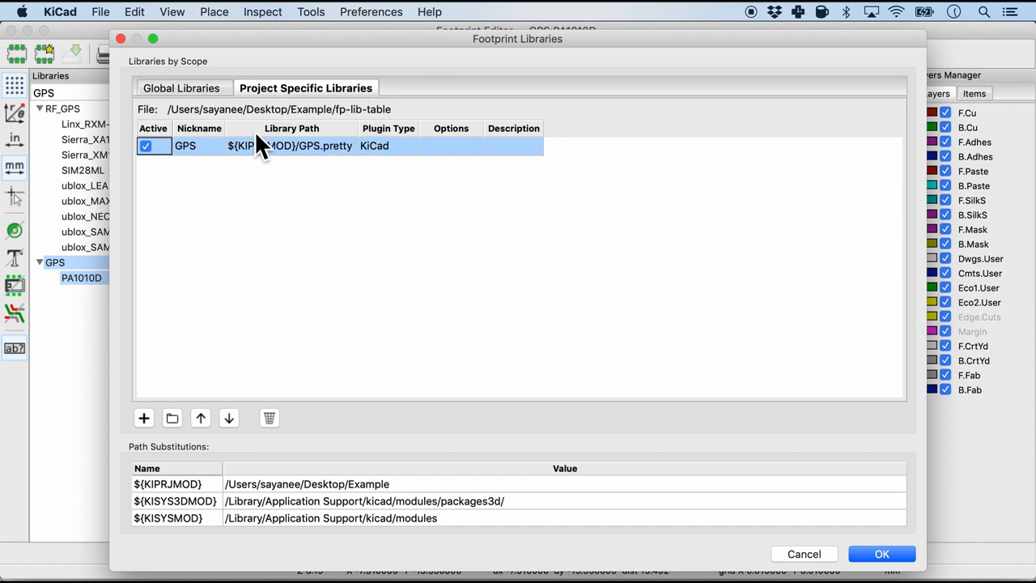
mouse_move(223, 161)
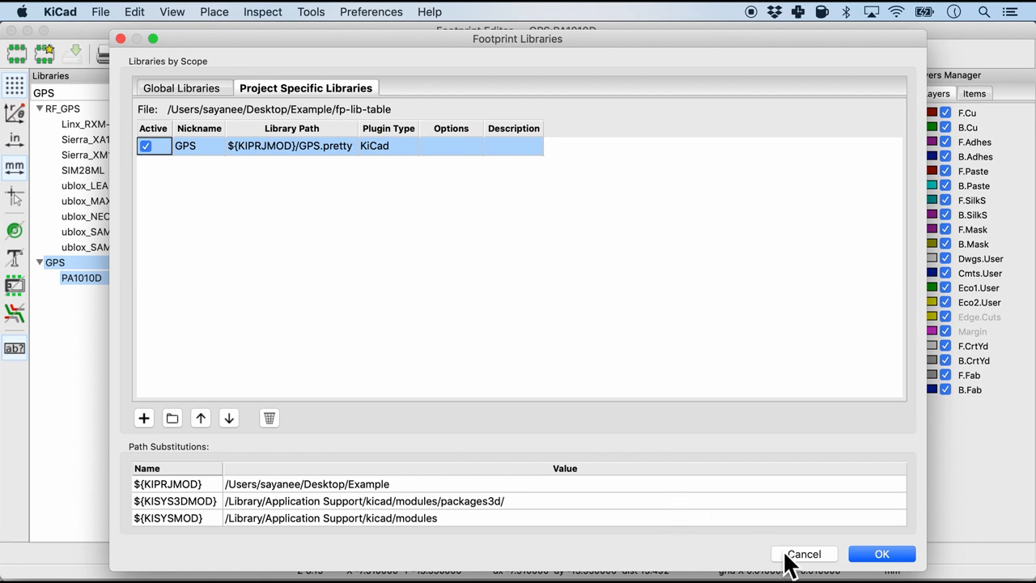
mouse_move(812, 564)
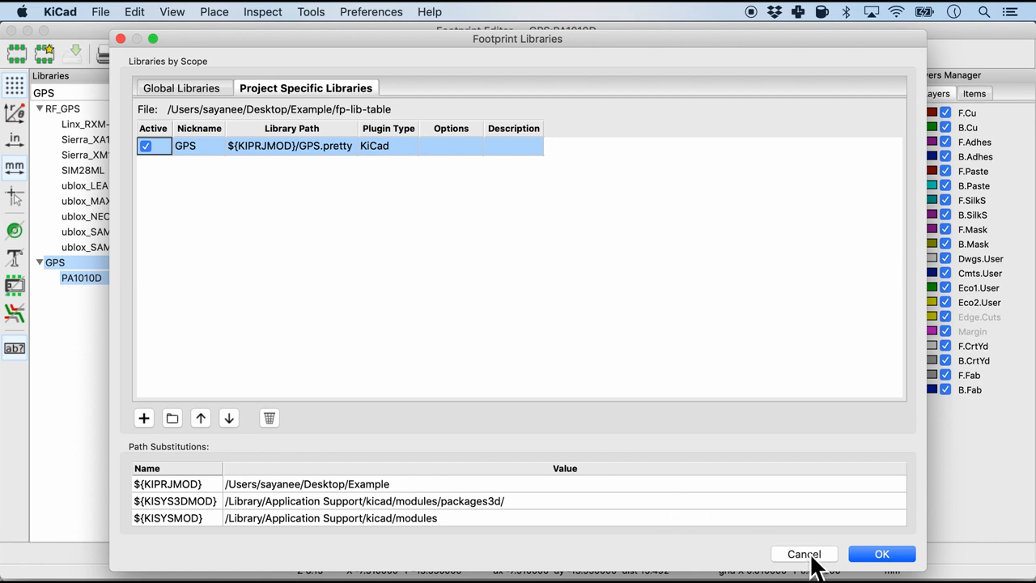